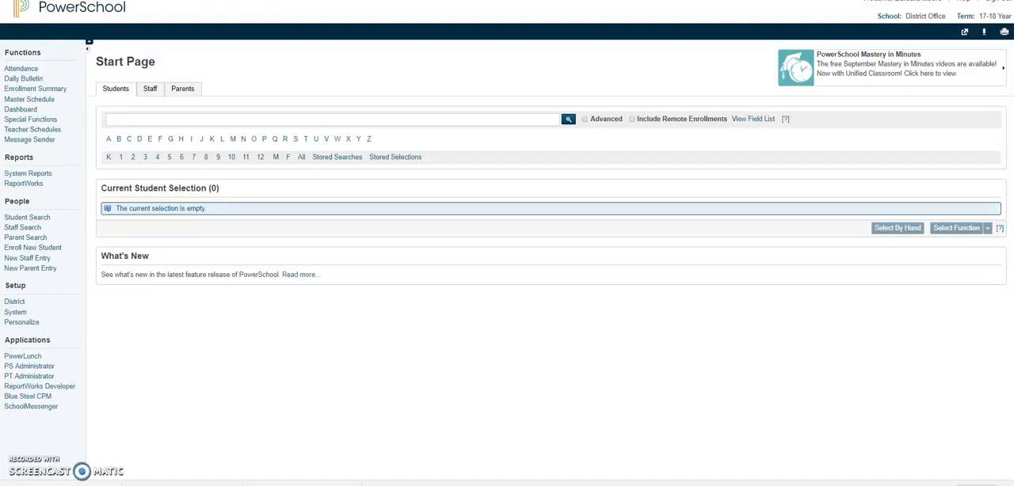
mouse_move(358, 399)
type("moore")
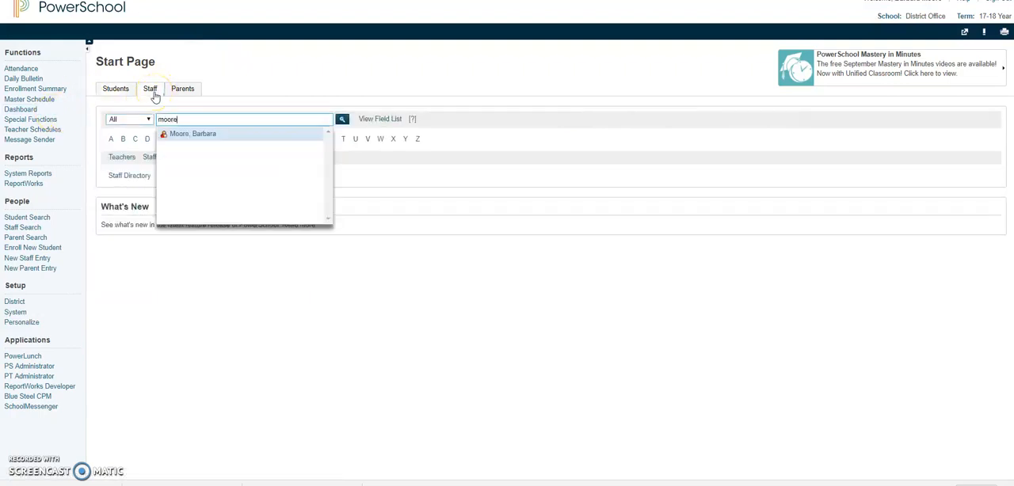
left_click(194, 133)
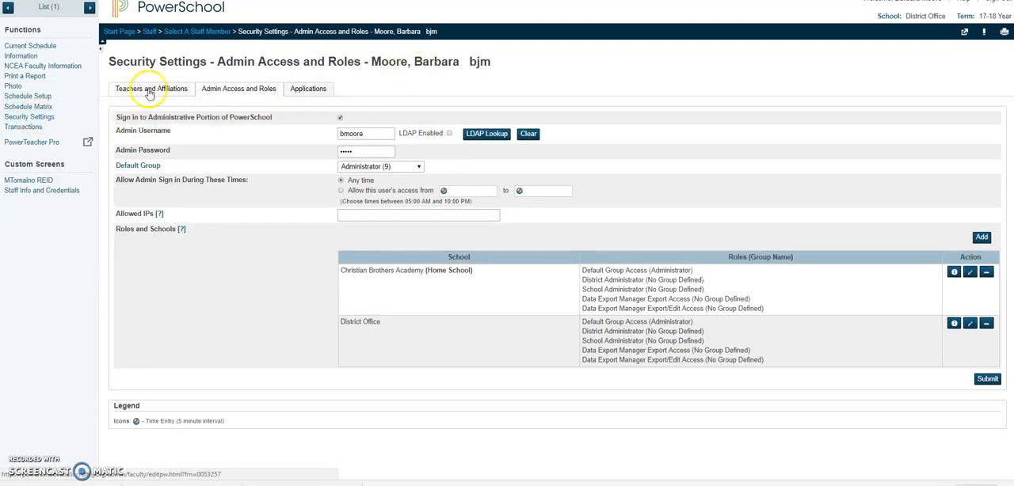
mouse_move(238, 89)
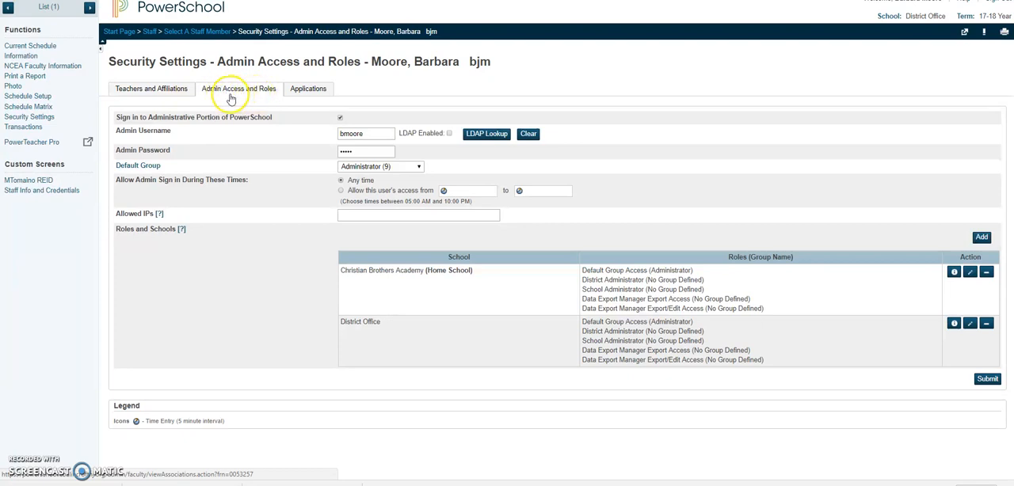
mouse_move(372, 331)
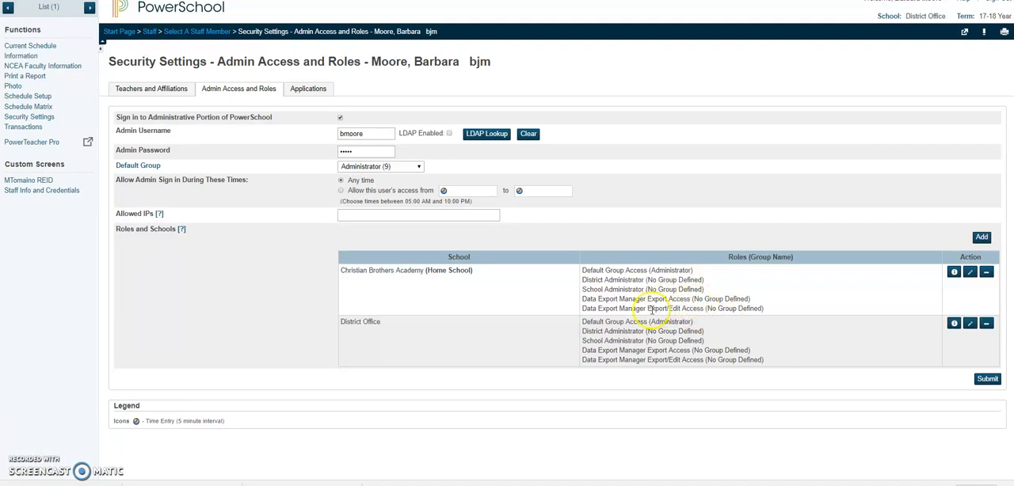
mouse_move(757, 320)
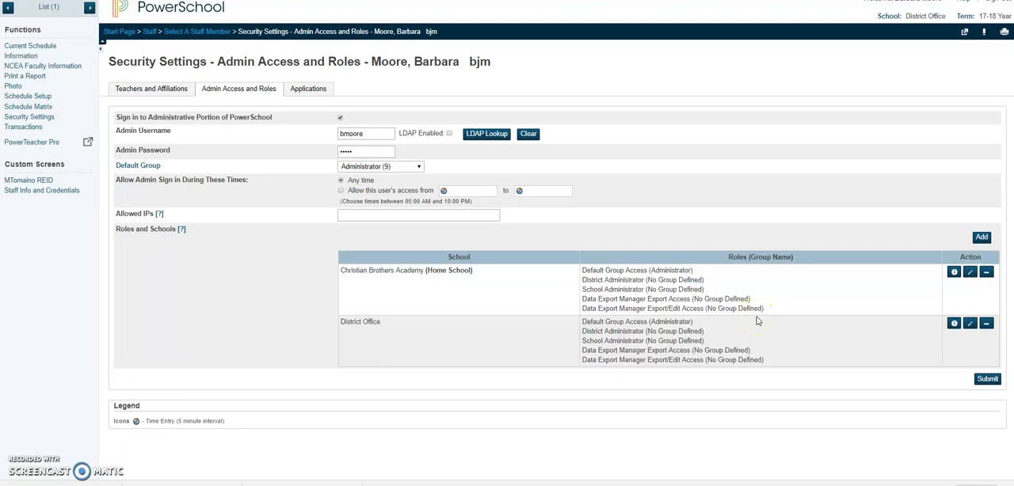
mouse_move(970, 272)
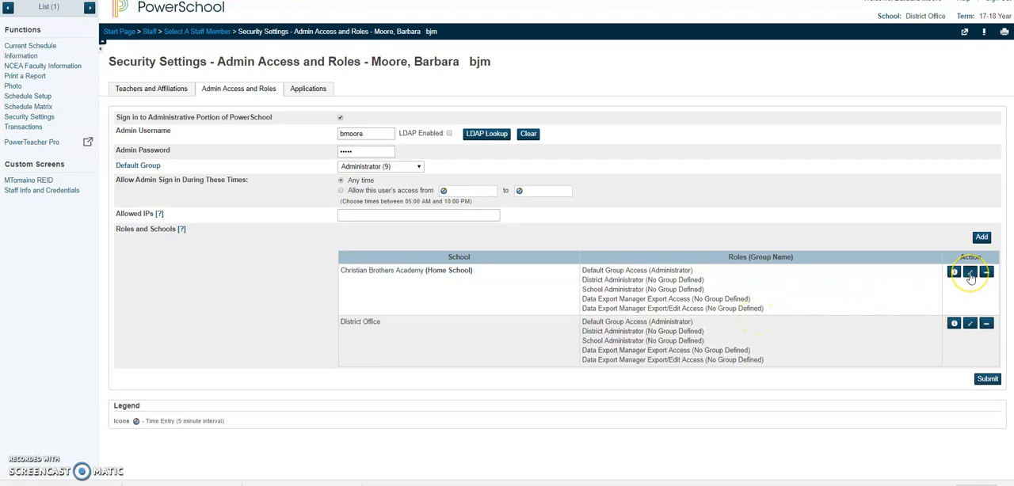
left_click(969, 272)
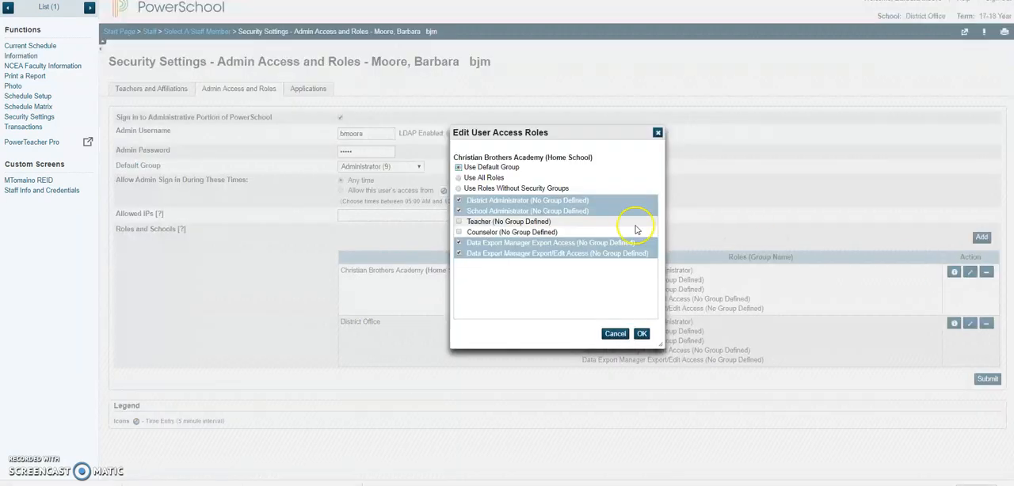
mouse_move(612, 329)
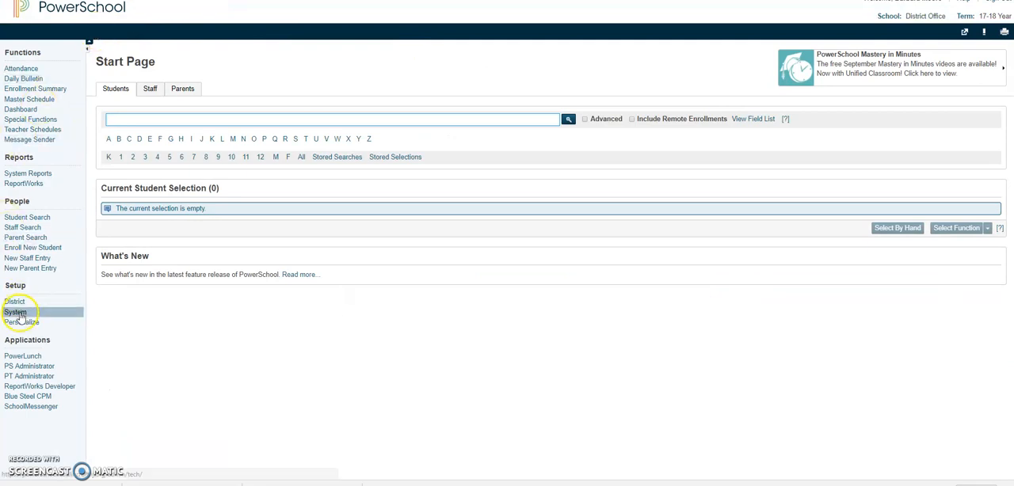
Go to System under Setup and into Page and Data Management.
left_click(15, 312)
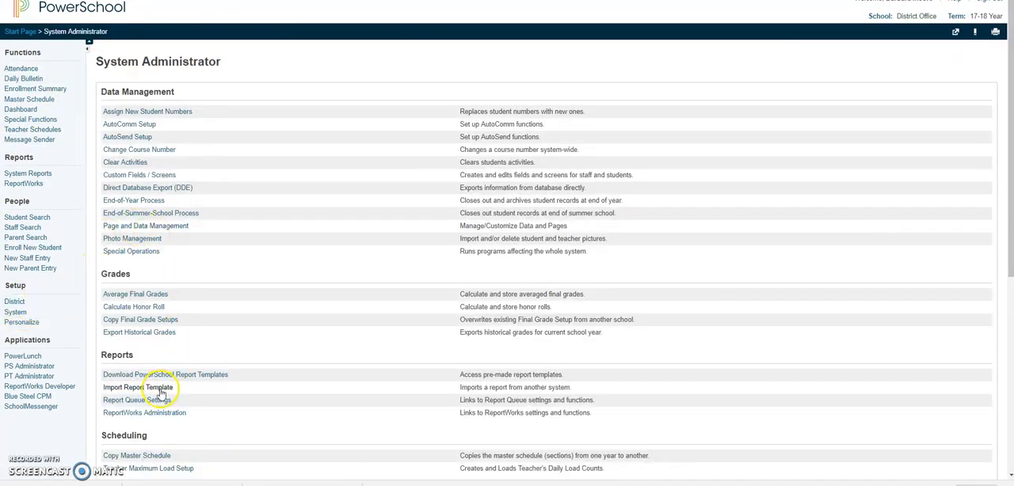
mouse_move(146, 225)
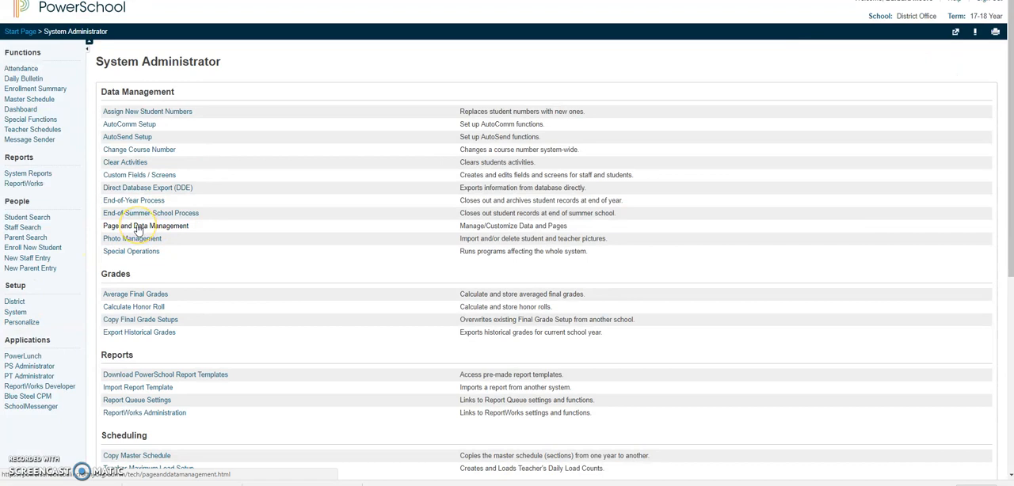
left_click(146, 225)
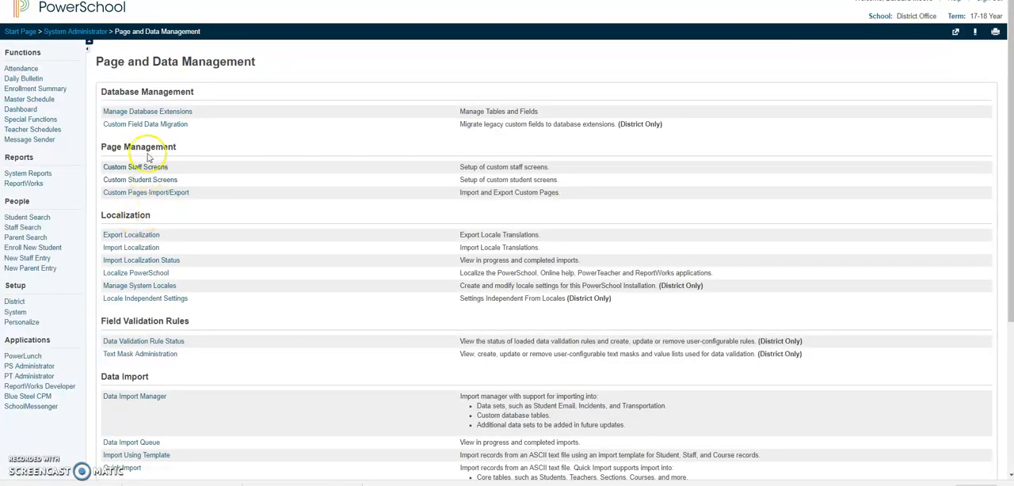
mouse_move(103, 114)
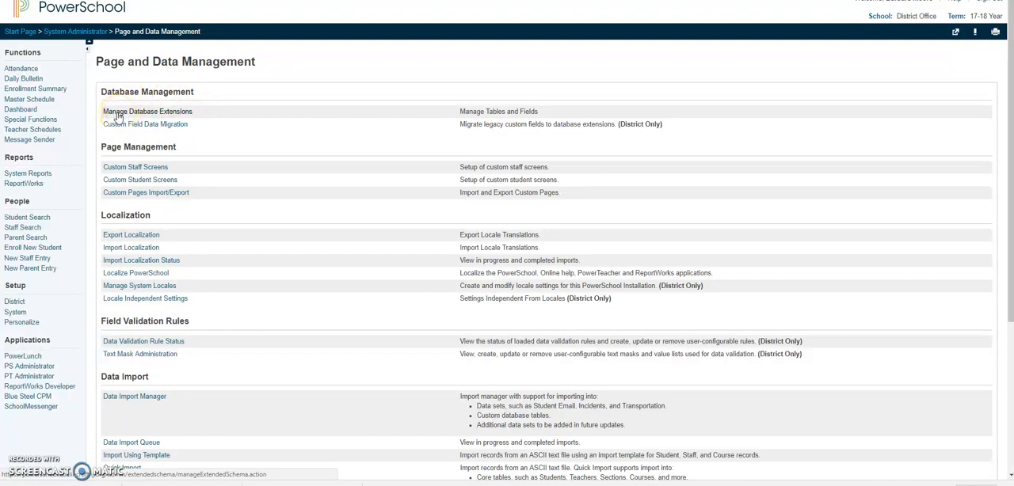
Start the advanced Database Extensions wizard, select U_STUDENTSUSERFIELDS and advance to Step 3.
left_click(145, 111)
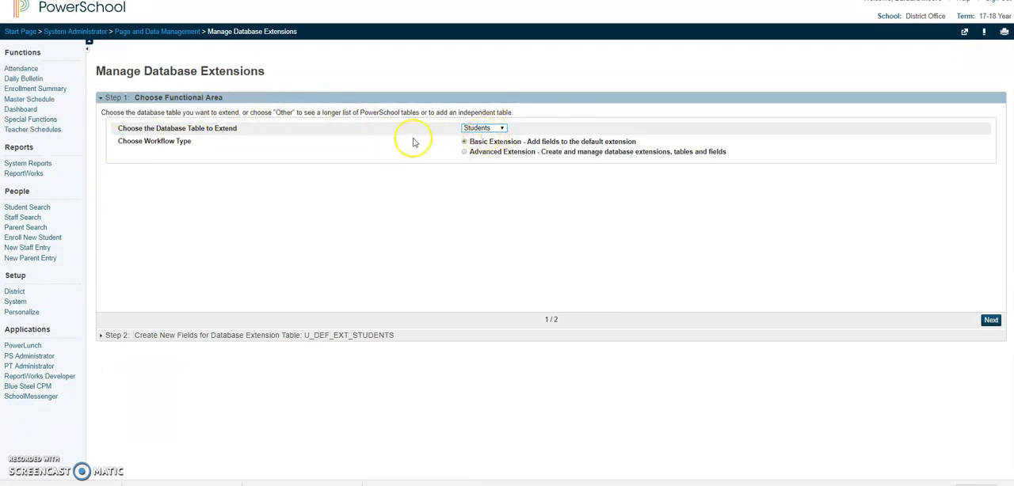
mouse_move(466, 152)
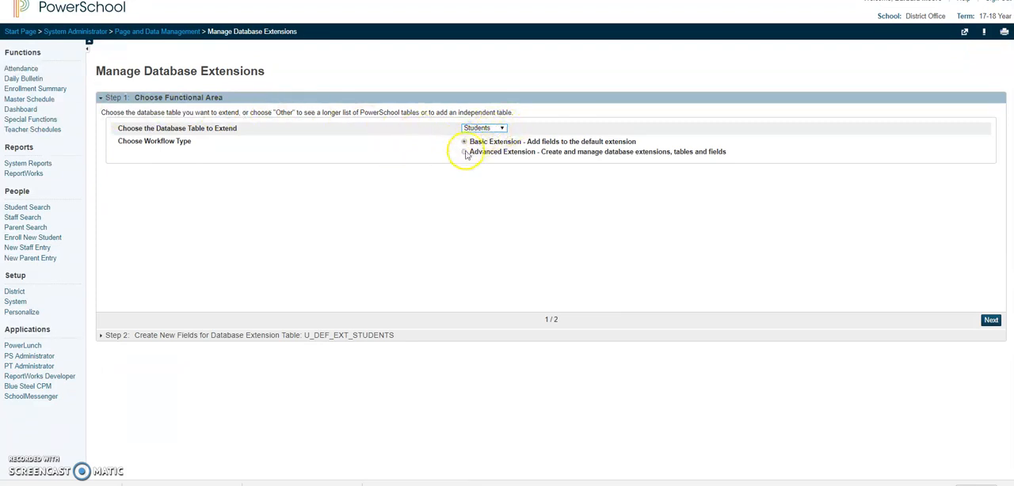
left_click(464, 152)
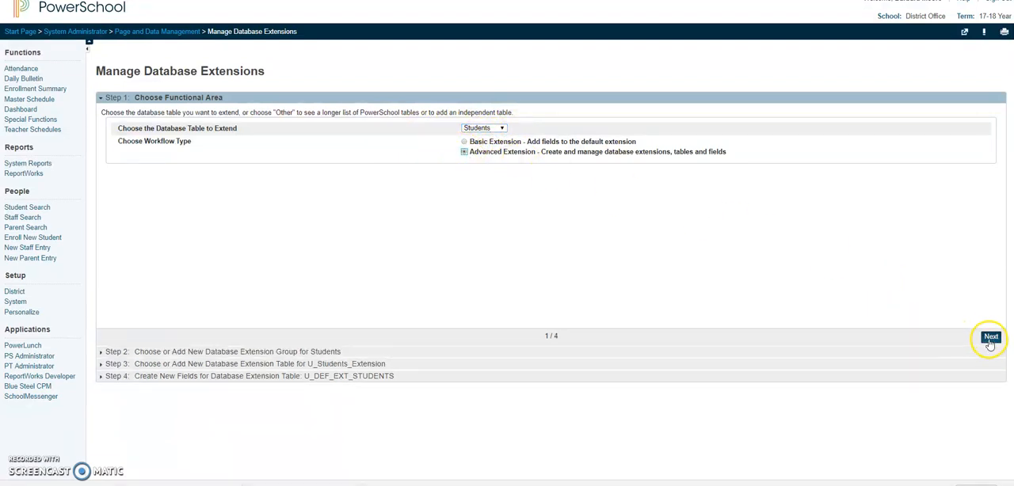
left_click(991, 336)
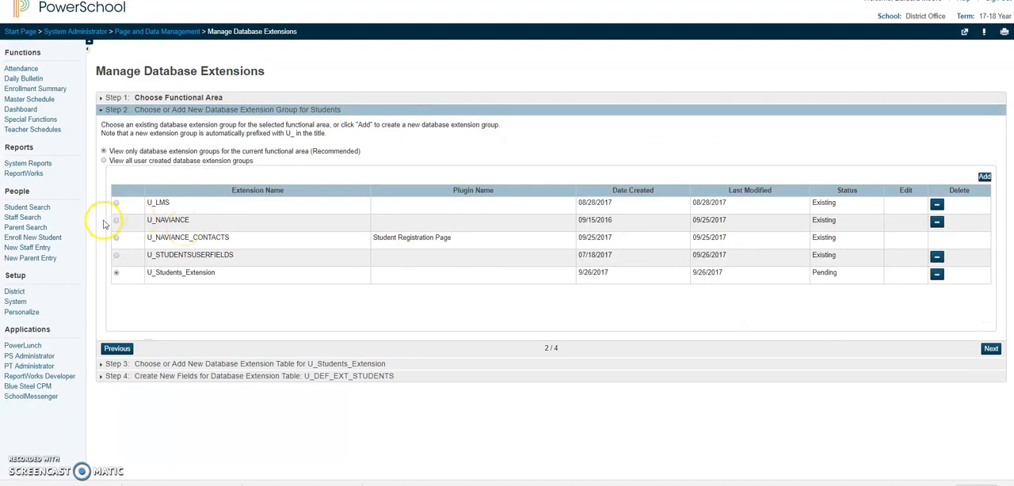
left_click(115, 255)
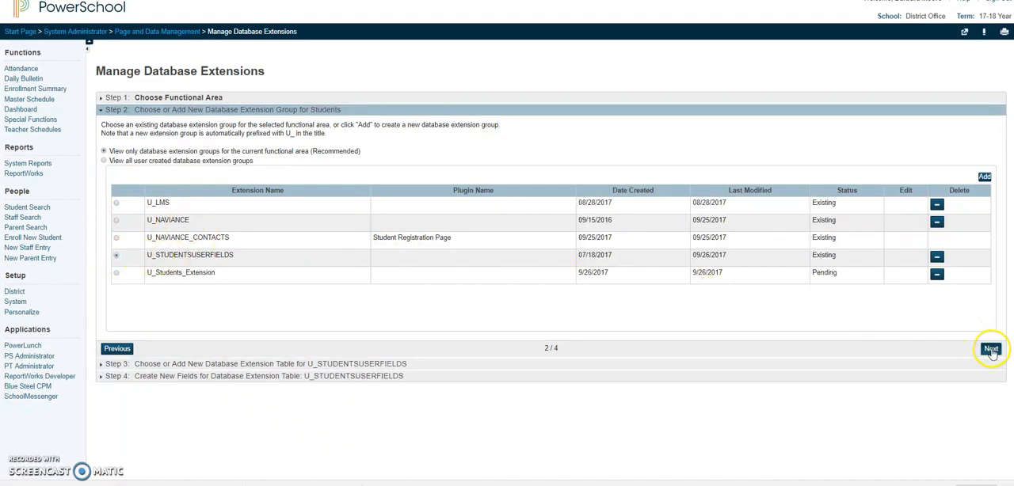
left_click(991, 349)
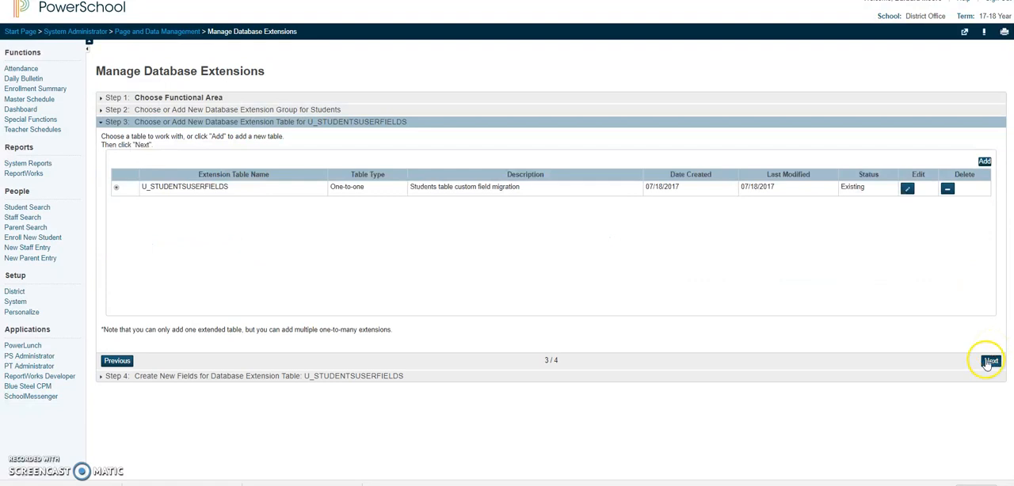
Advance to Step 4 and scroll through the U_STUDENTSUSERFIELDS field list from AUP to STUDENTHANDBOOK.
left_click(989, 361)
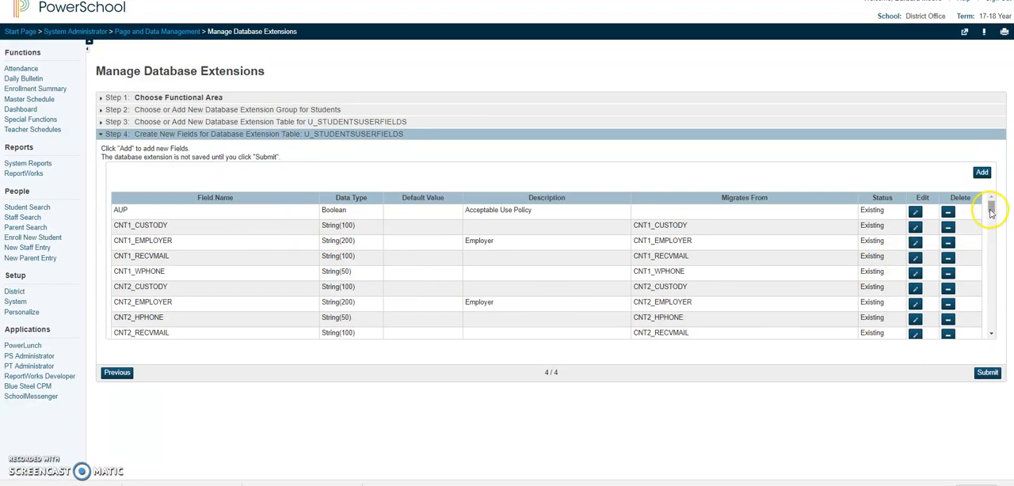
scroll("down", 3)
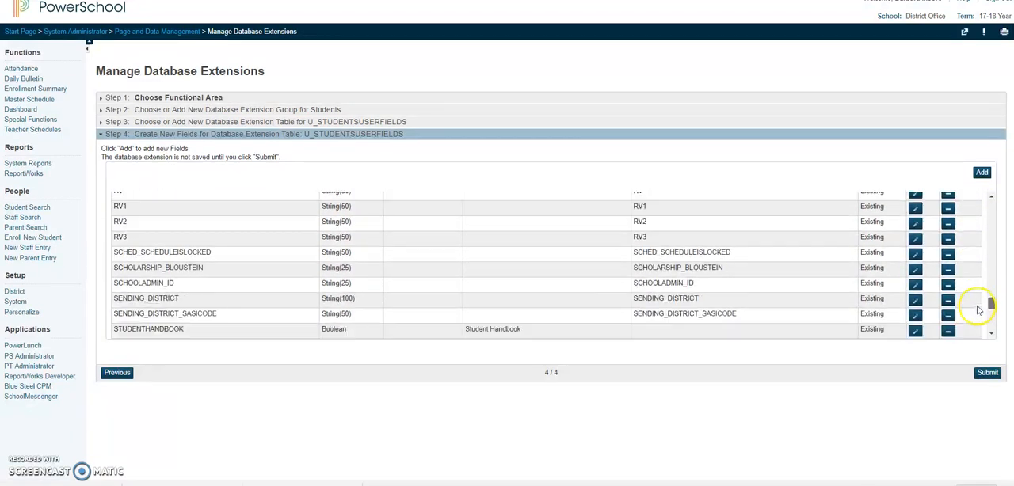
scroll("down", 3)
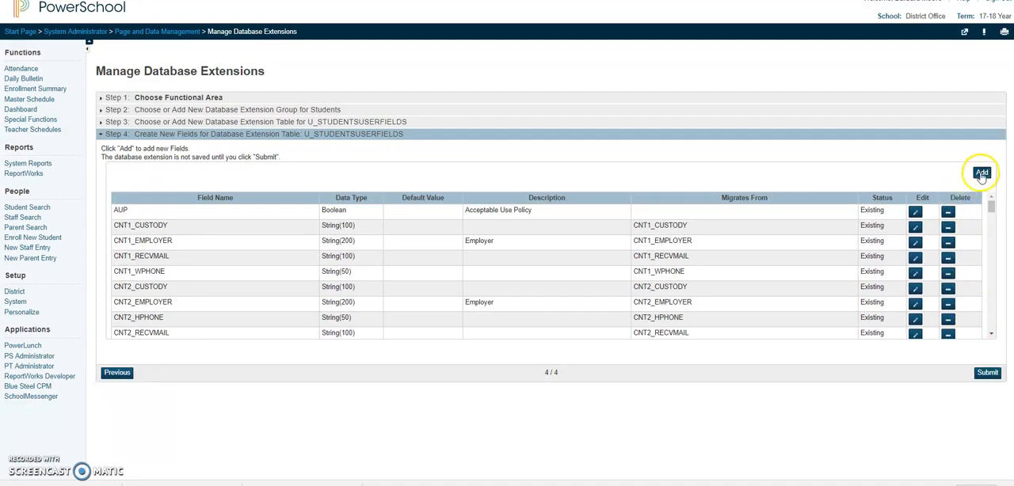
mouse_move(674, 240)
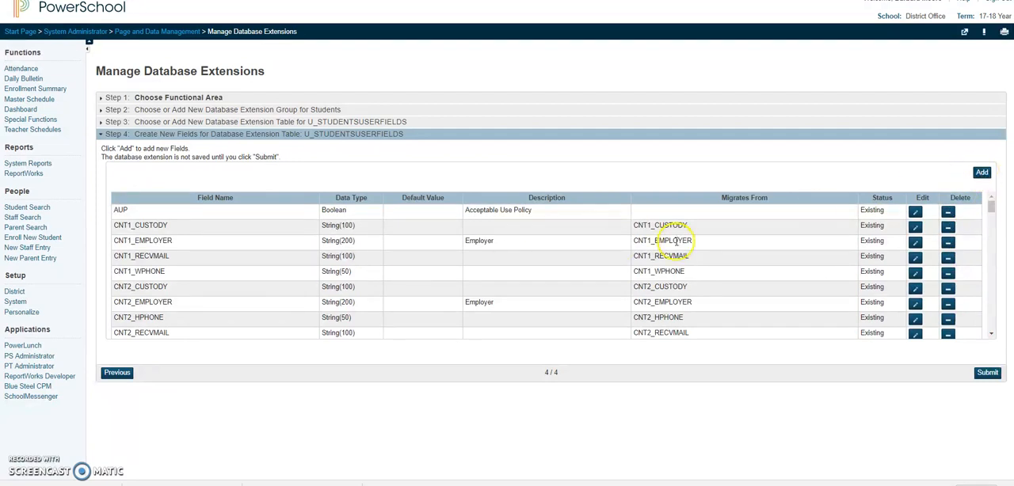
Start an Add Field form and review its Migrate Data From and Type dropdown choices.
left_click(982, 171)
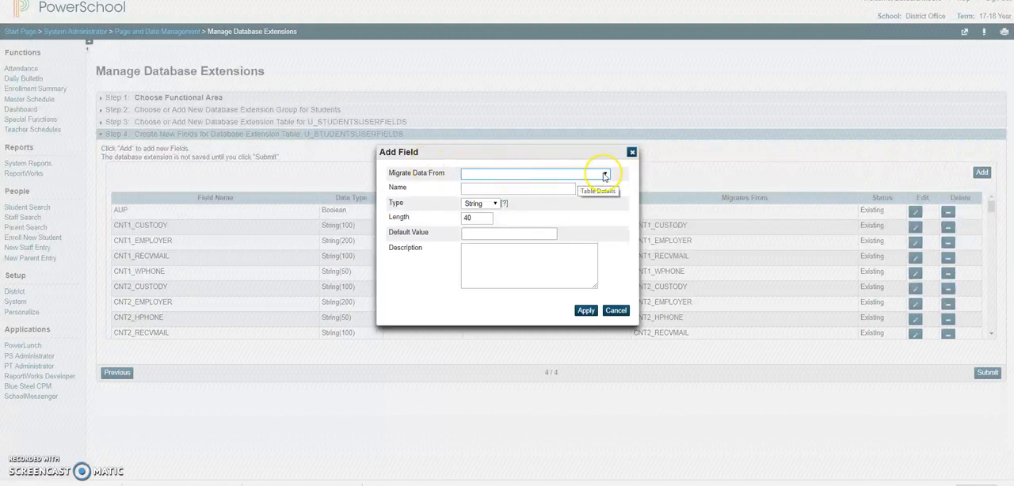
left_click(604, 174)
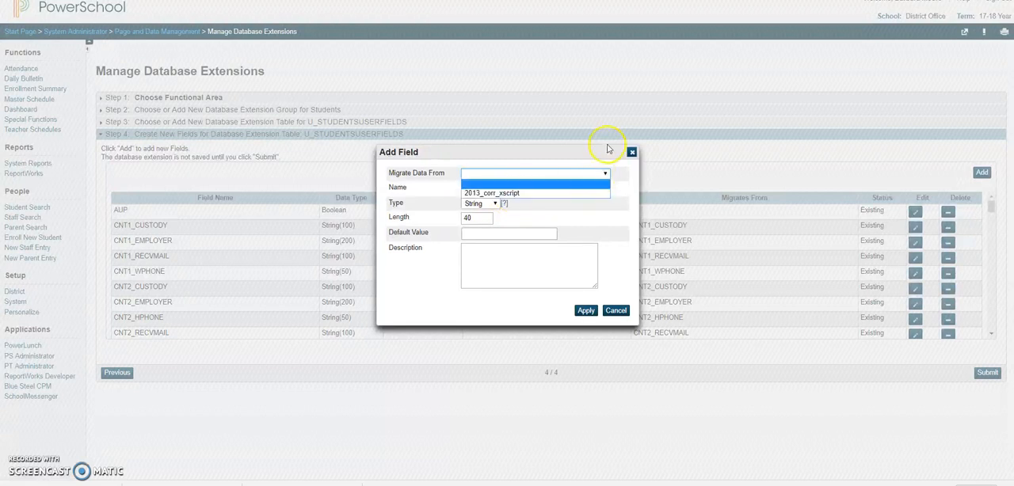
left_click(519, 188)
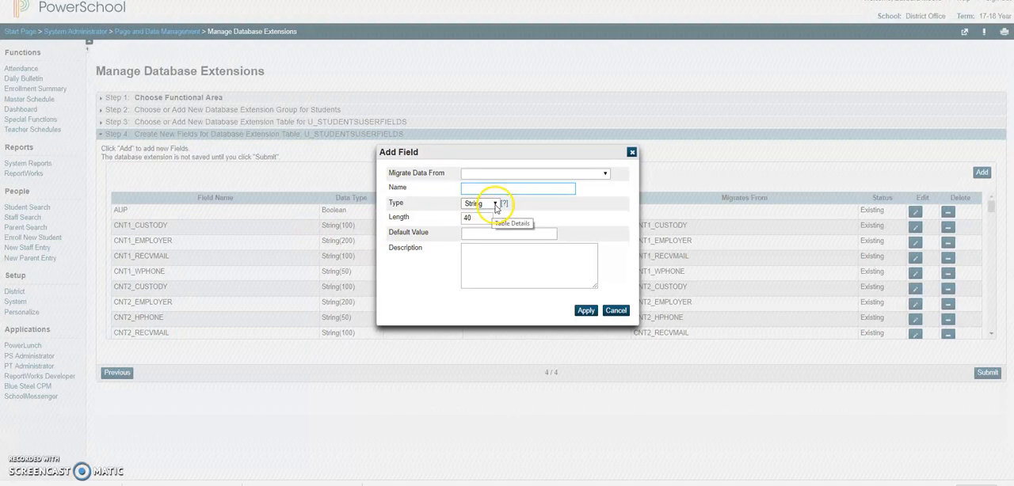
left_click(503, 203)
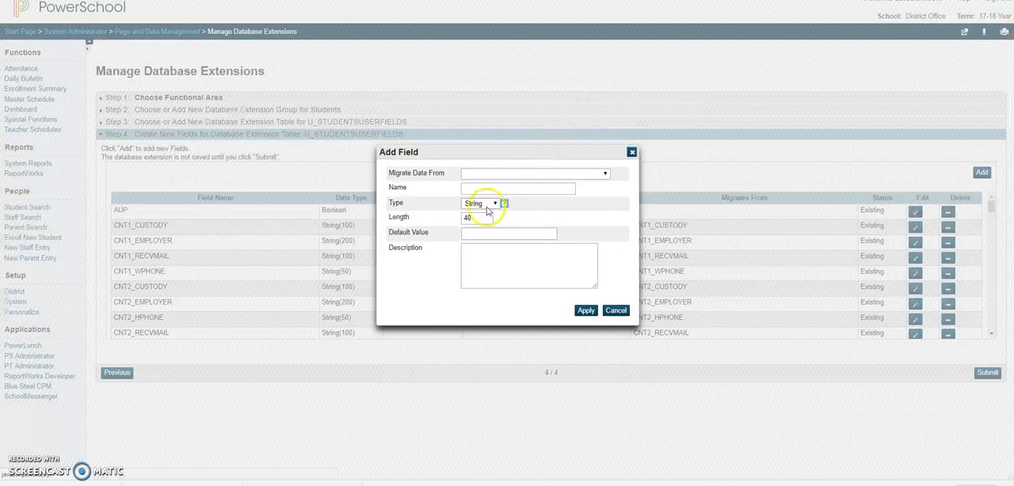
mouse_move(504, 203)
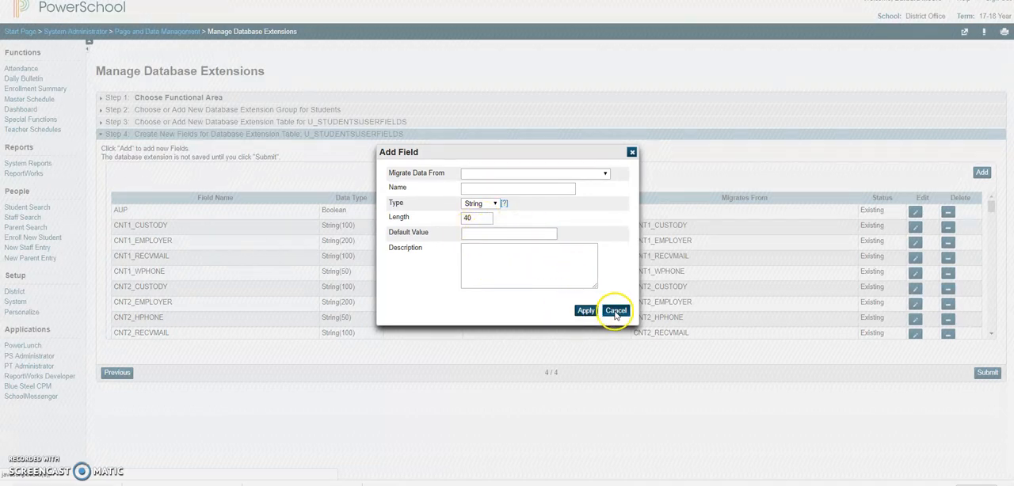
Cancel the Add Field form, view HEALTH_INS_POL_NUM's settings and close them unchanged.
left_click(615, 308)
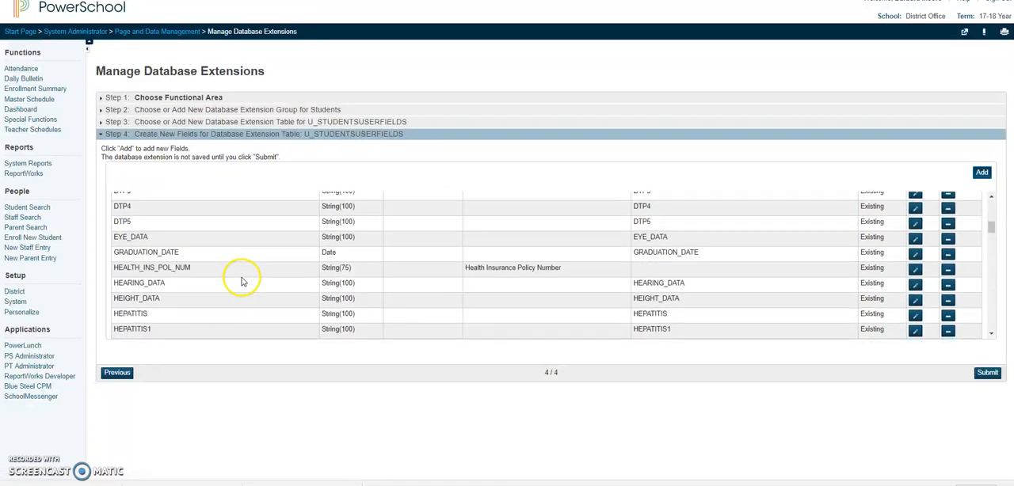
mouse_move(899, 276)
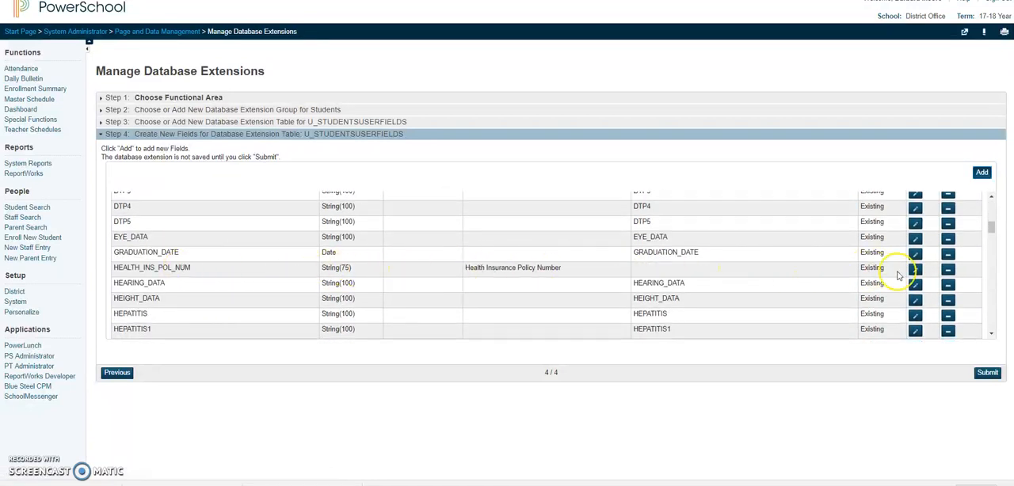
left_click(916, 267)
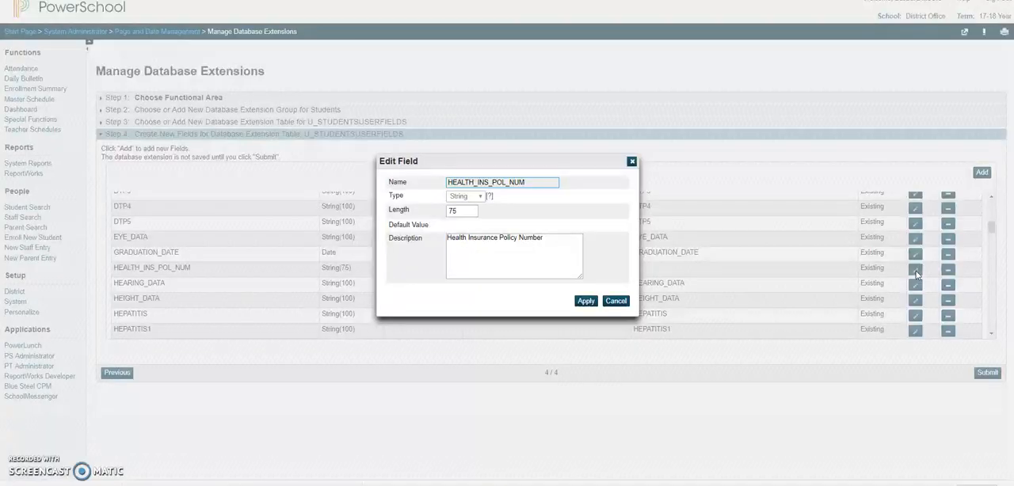
mouse_move(545, 187)
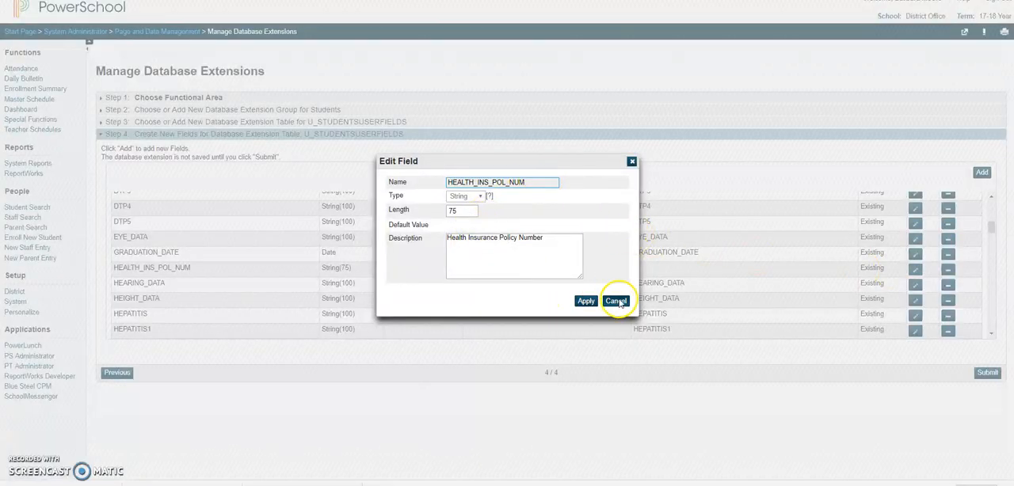
left_click(616, 301)
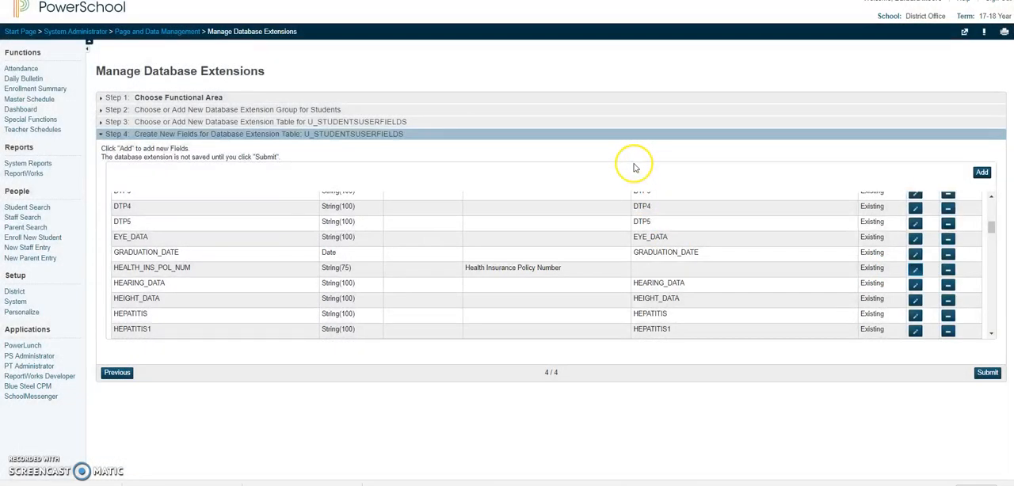